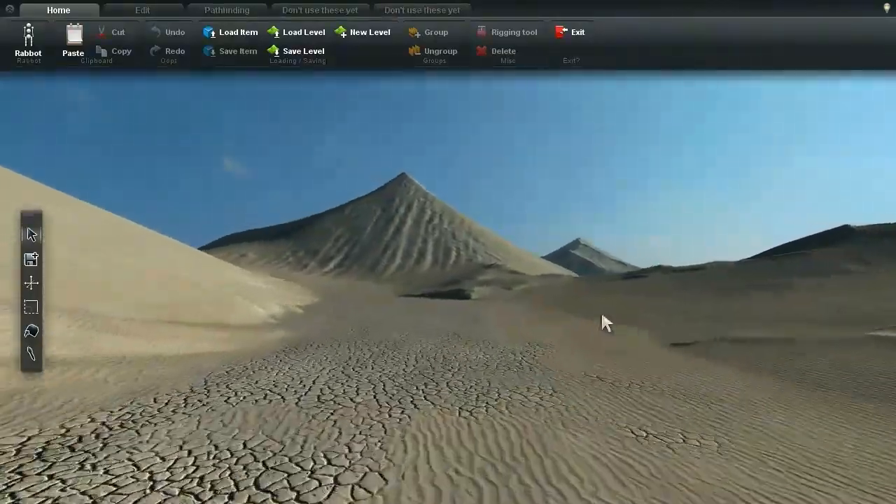
- Place a Rabbit Guard character from the Characters item list onto the desert ground
{"action": "left_click", "coordinate": [231, 31]}
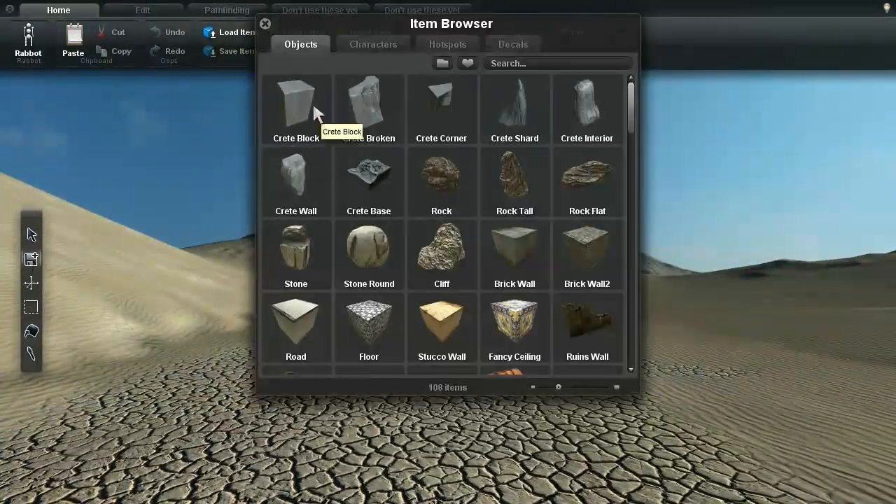
{"action": "left_click", "coordinate": [265, 24]}
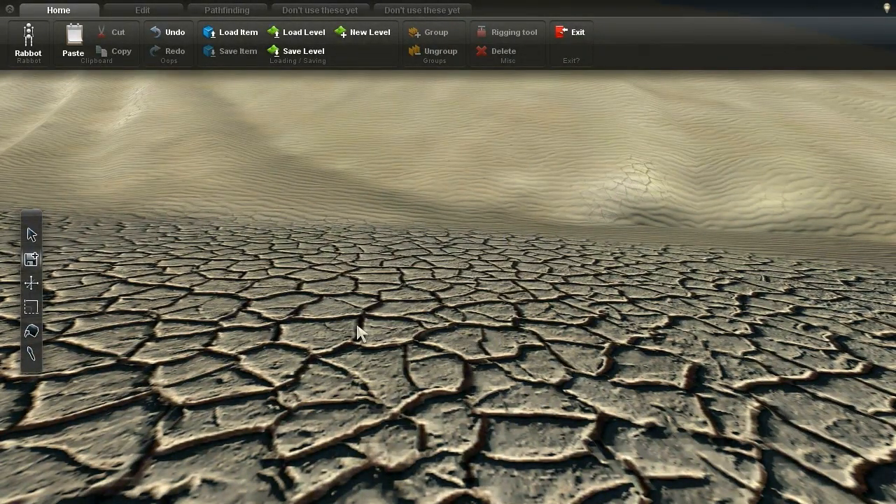
{"action": "left_click", "coordinate": [230, 32]}
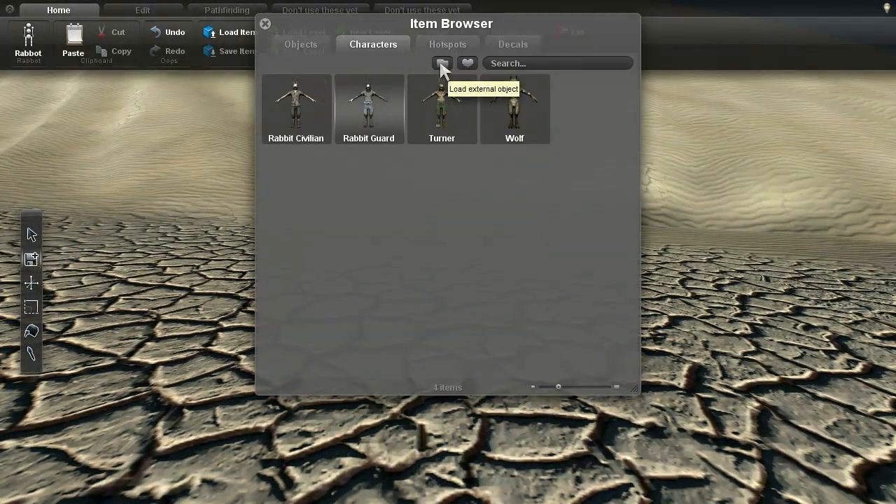
{"action": "left_click", "coordinate": [442, 63]}
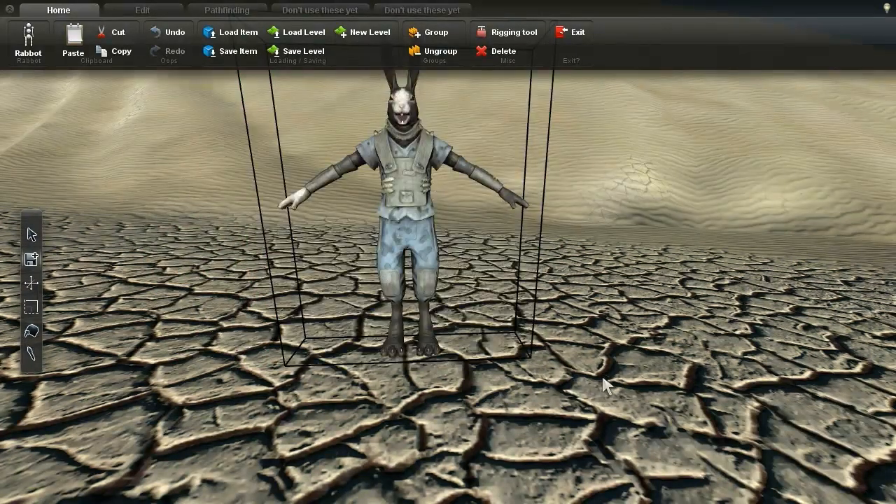
- Load a skeleton onto the Rabbit Guard in the rigging tool
{"action": "left_click", "coordinate": [507, 31]}
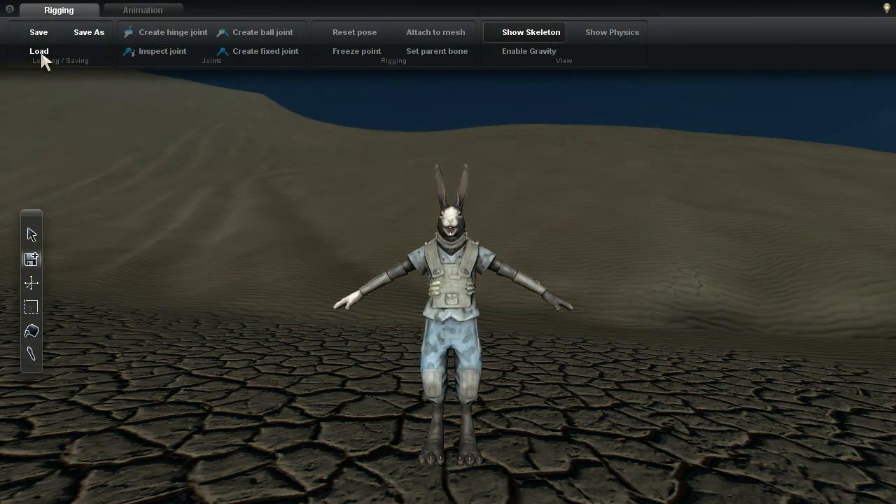
{"action": "left_click", "coordinate": [38, 51]}
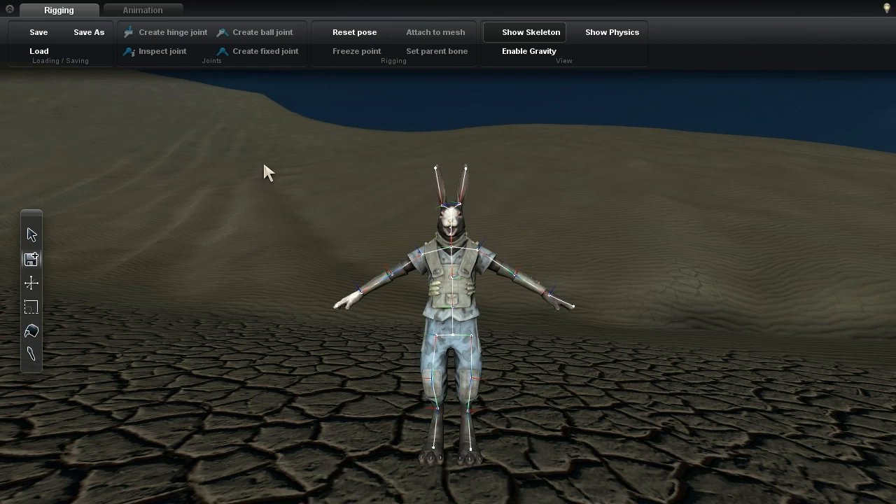
- Load a BVH motion-capture clip from motiondata/93 onto the rabbit's skeleton
{"action": "left_click", "coordinate": [142, 10]}
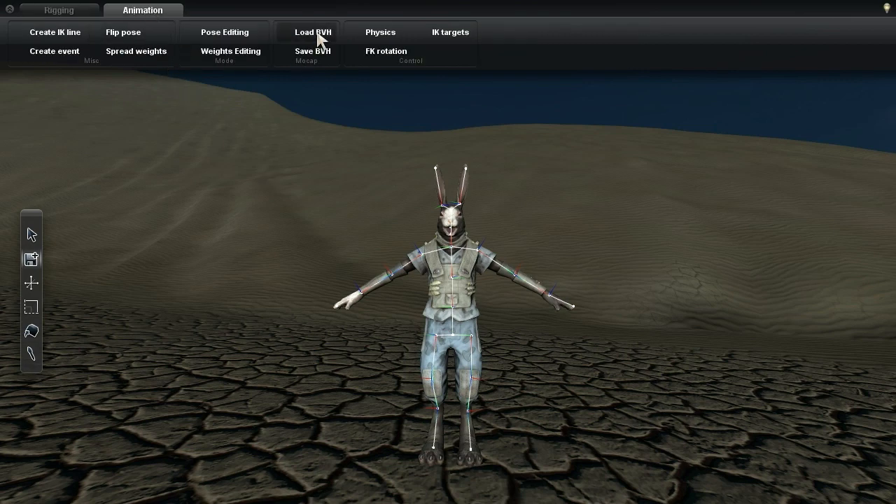
{"action": "left_click", "coordinate": [311, 32]}
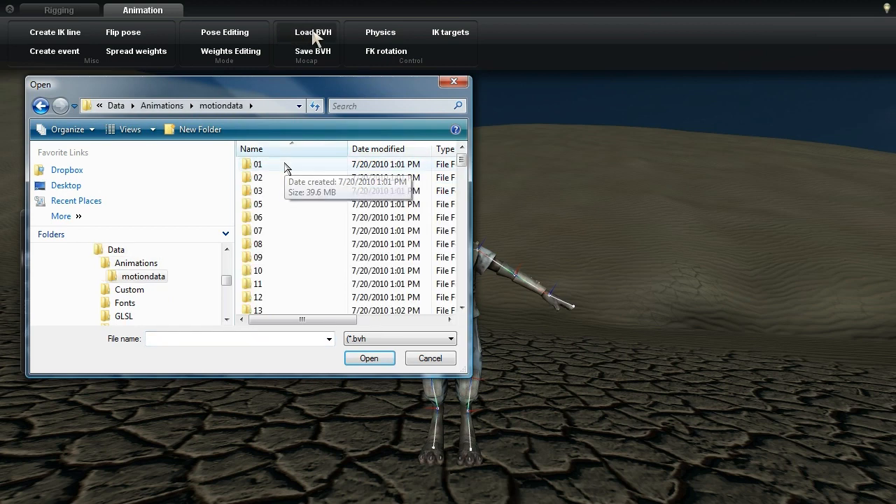
{"action": "mouse_move", "coordinate": [307, 225]}
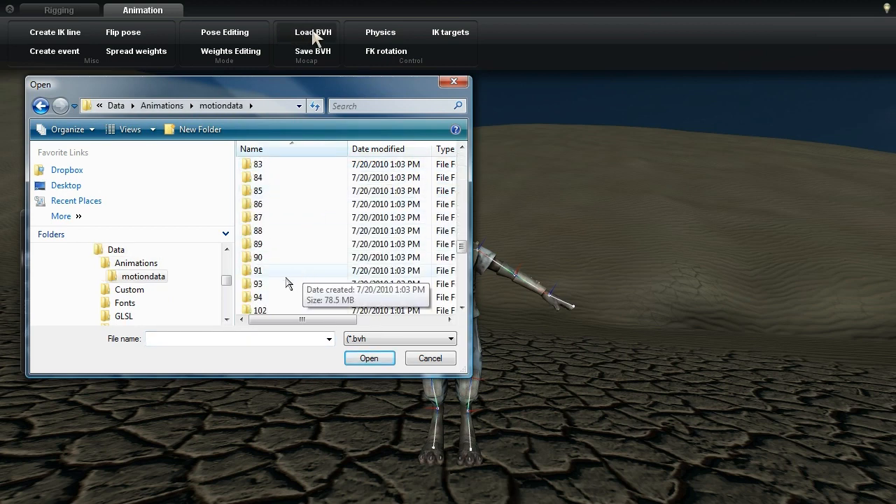
{"action": "double_click", "coordinate": [261, 283]}
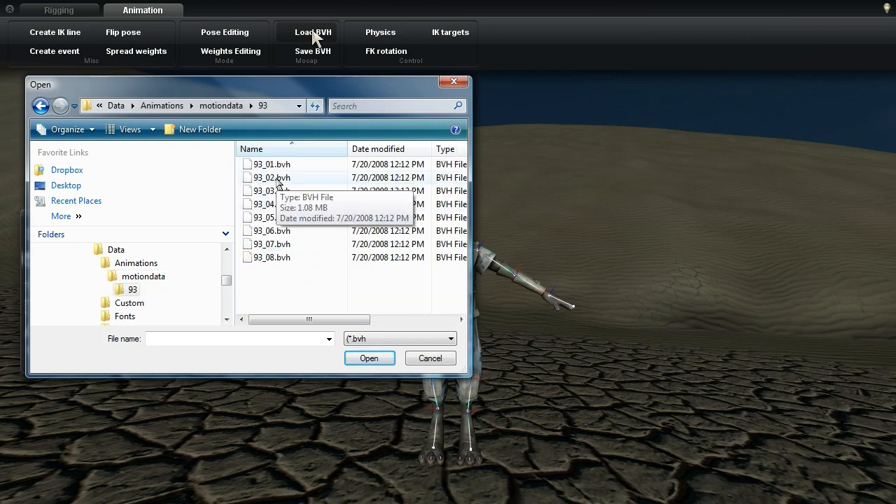
{"action": "left_click", "coordinate": [430, 358]}
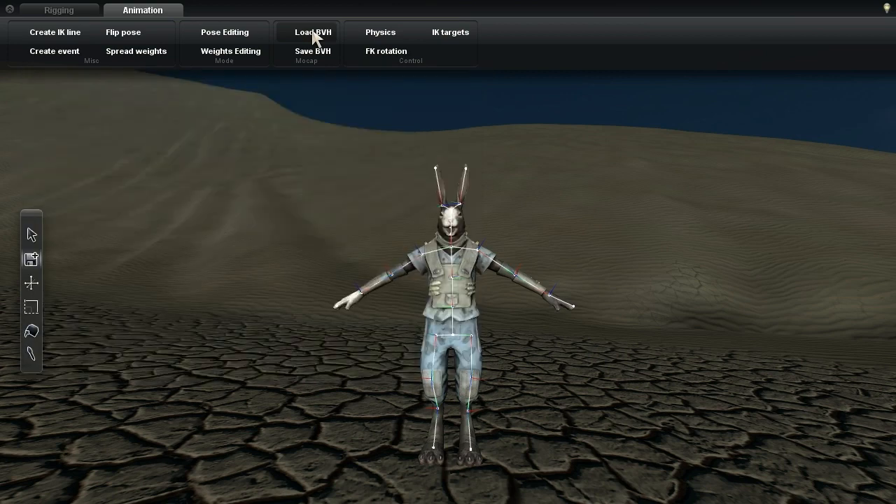
- Try several more BVH clips until the rabbit holds a boxing-style stance
{"action": "left_click", "coordinate": [313, 32]}
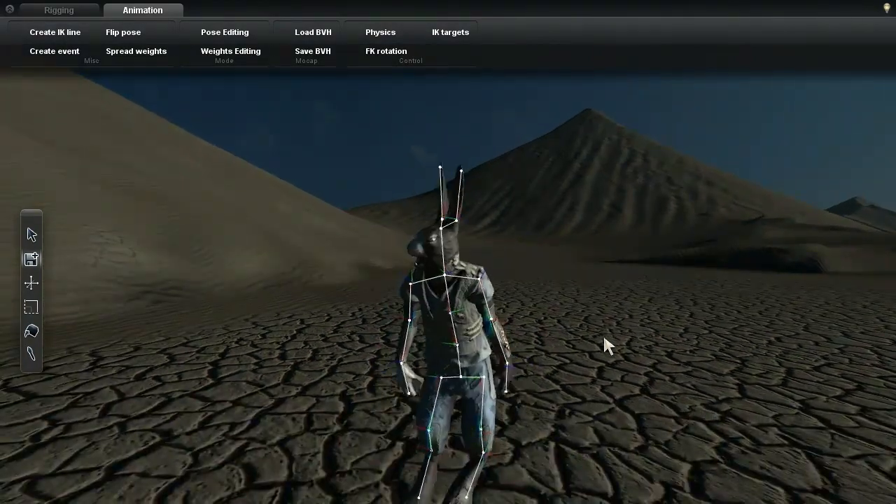
{"action": "left_click", "coordinate": [313, 32]}
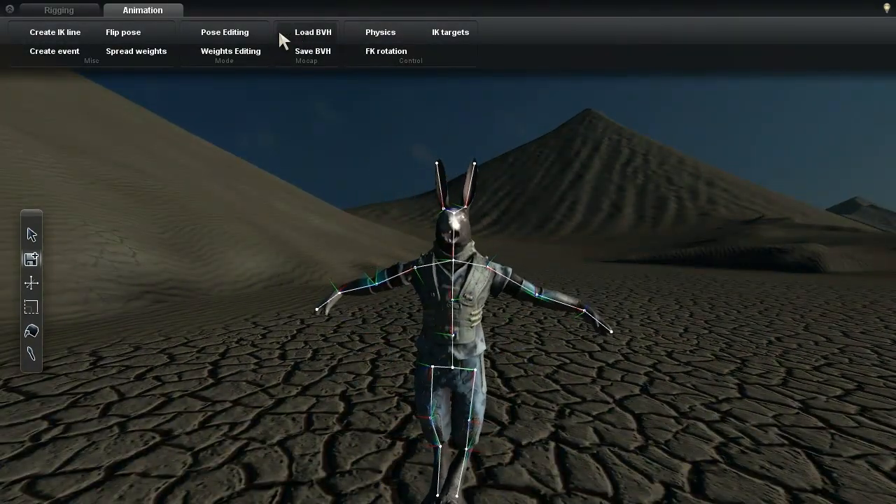
{"action": "left_click", "coordinate": [312, 32]}
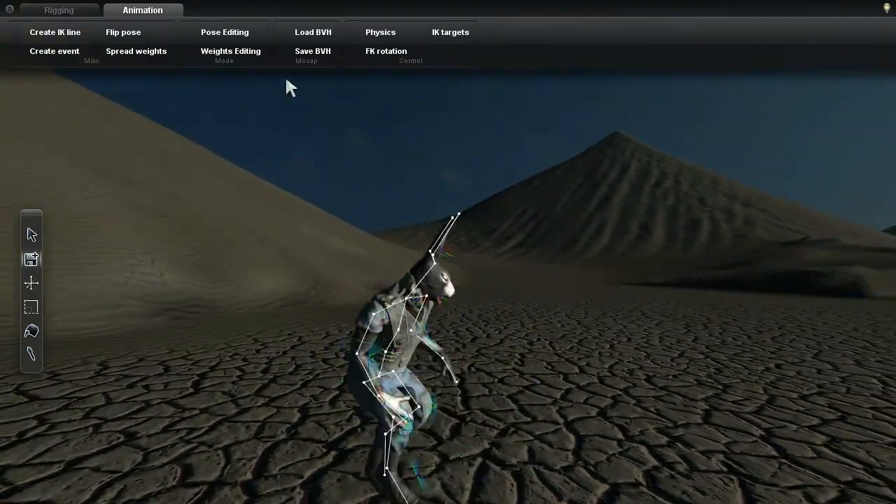
{"action": "left_click", "coordinate": [313, 33]}
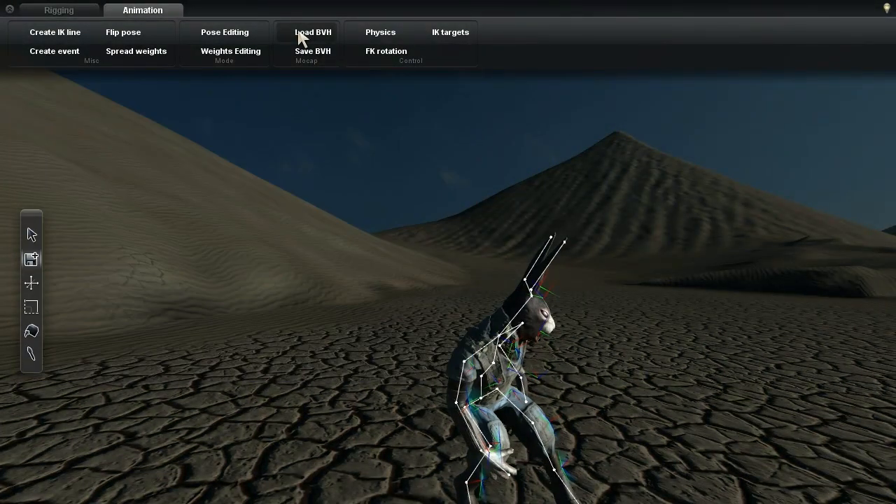
{"action": "left_click", "coordinate": [307, 32]}
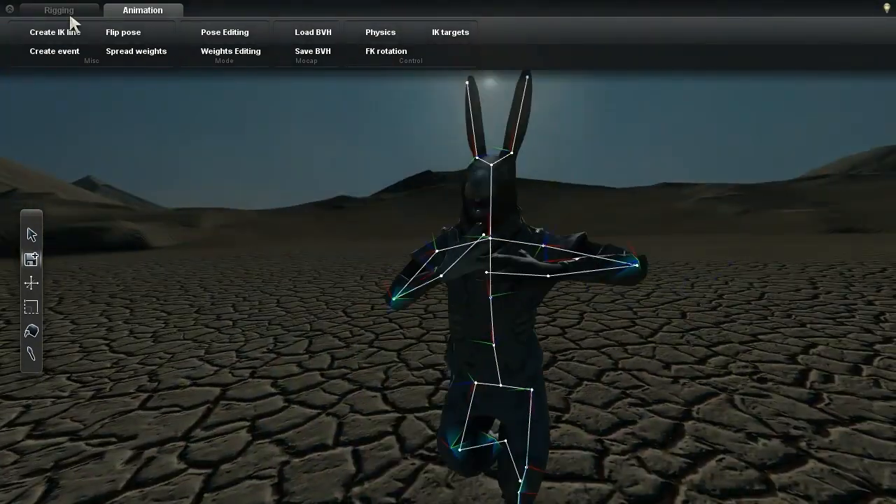
- Test a BVH clip from motiondata/88, exit rigging and add a Wolf character beside the rabbit
{"action": "left_click", "coordinate": [58, 10]}
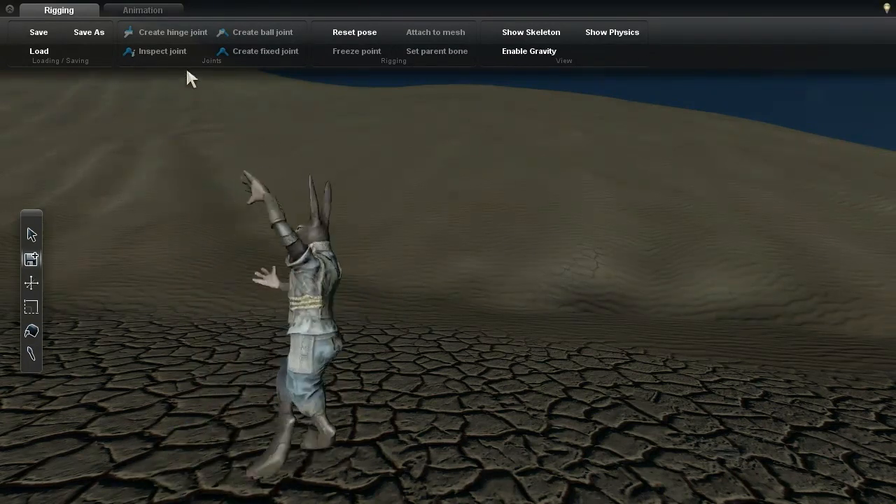
{"action": "left_click", "coordinate": [306, 32]}
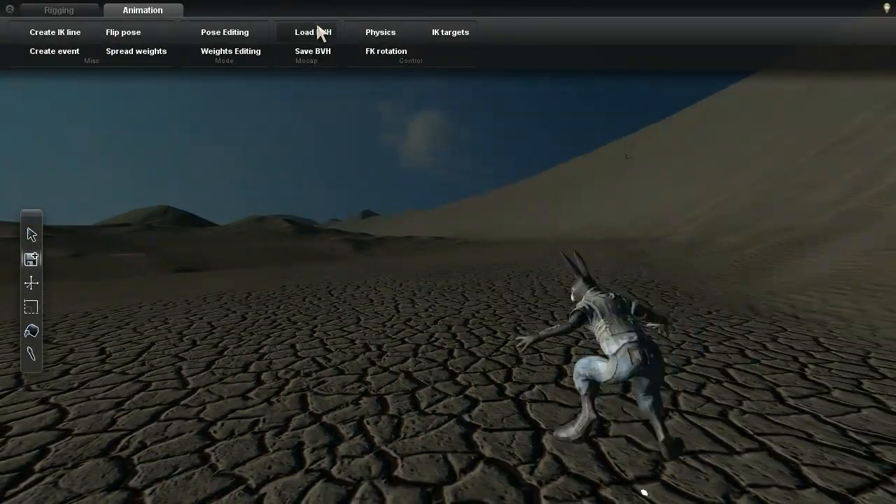
{"action": "left_click", "coordinate": [305, 31]}
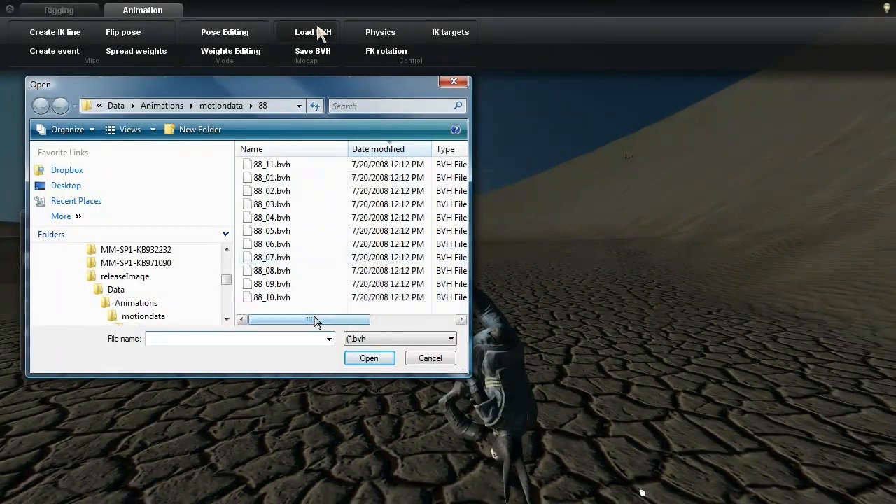
{"action": "left_click", "coordinate": [430, 358]}
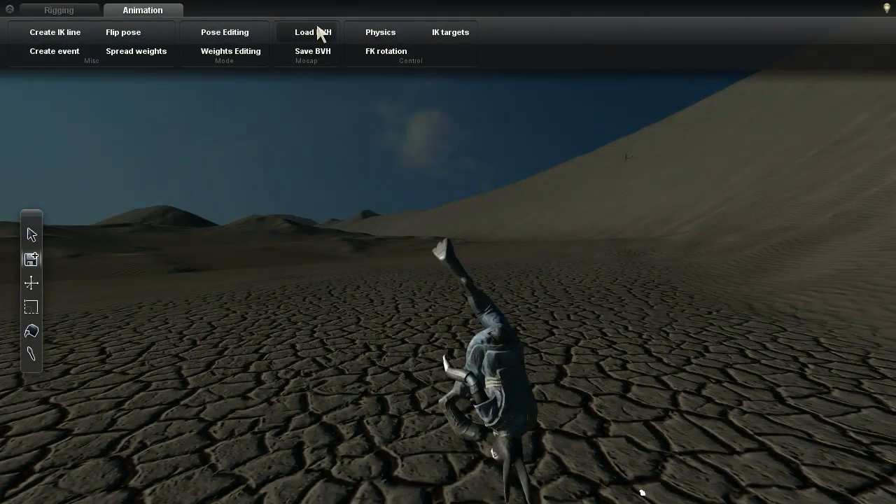
{"action": "left_click", "coordinate": [306, 32]}
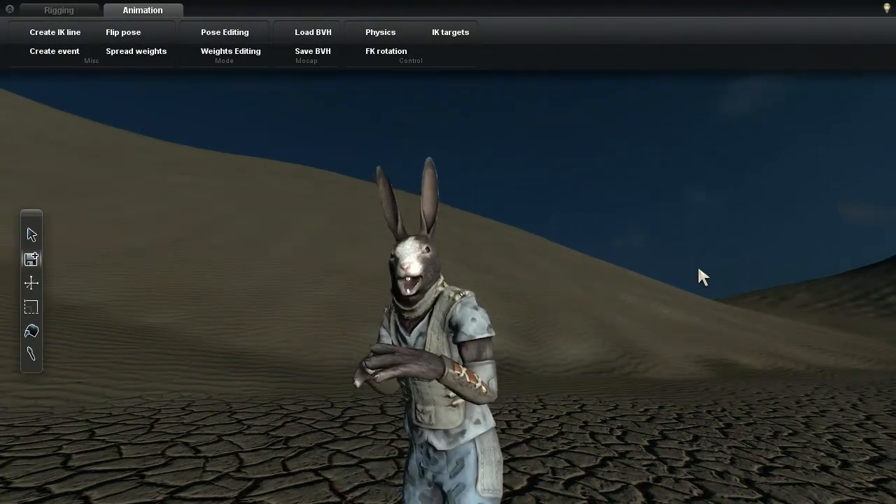
{"action": "left_click", "coordinate": [313, 31]}
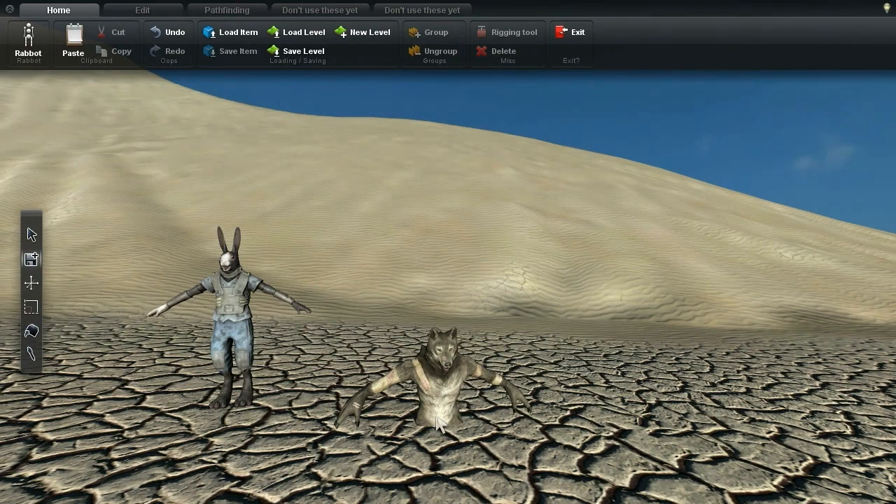
- Select the wolf and fit a visible skeleton to its body in the rigging tool
{"action": "left_click", "coordinate": [439, 420]}
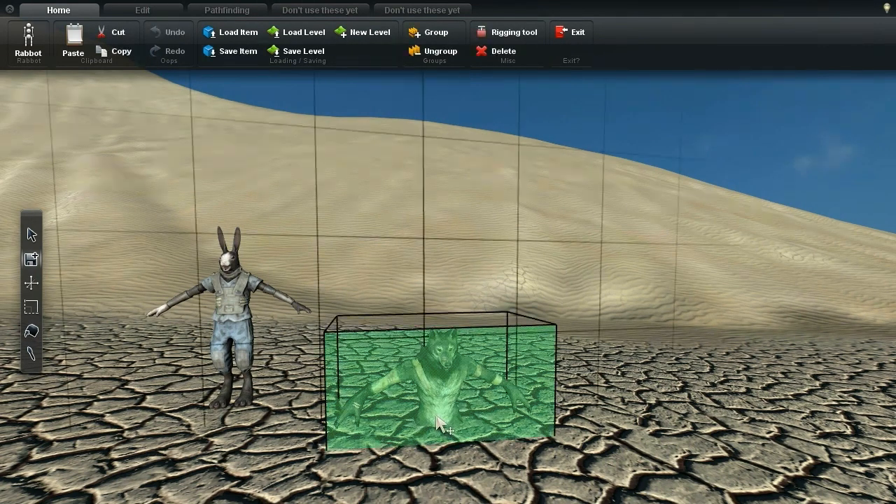
{"action": "left_click", "coordinate": [143, 10]}
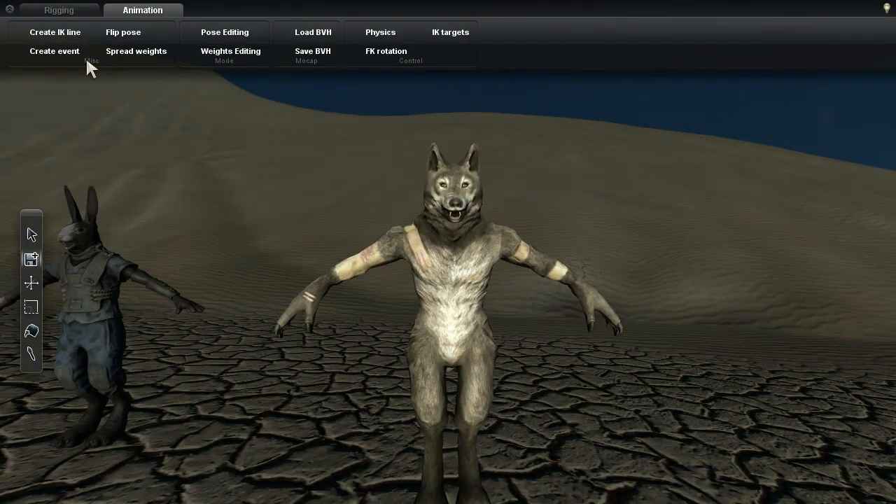
{"action": "left_click", "coordinate": [59, 10]}
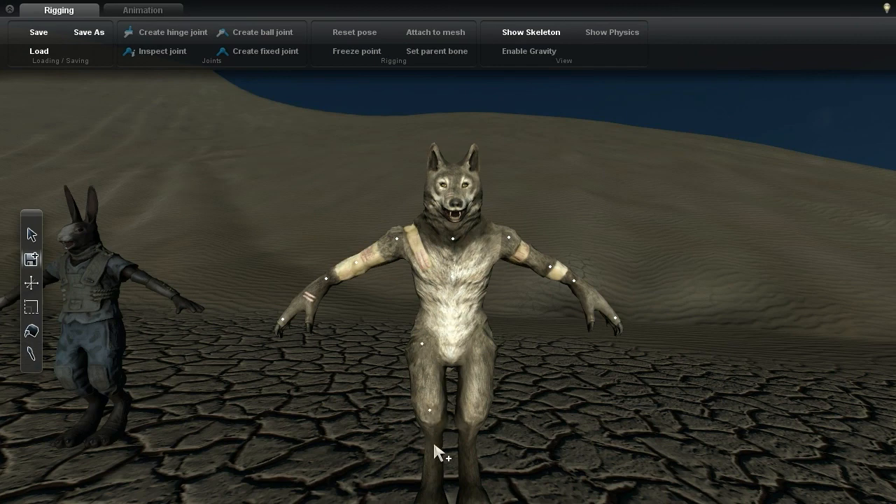
{"action": "mouse_move", "coordinate": [476, 452]}
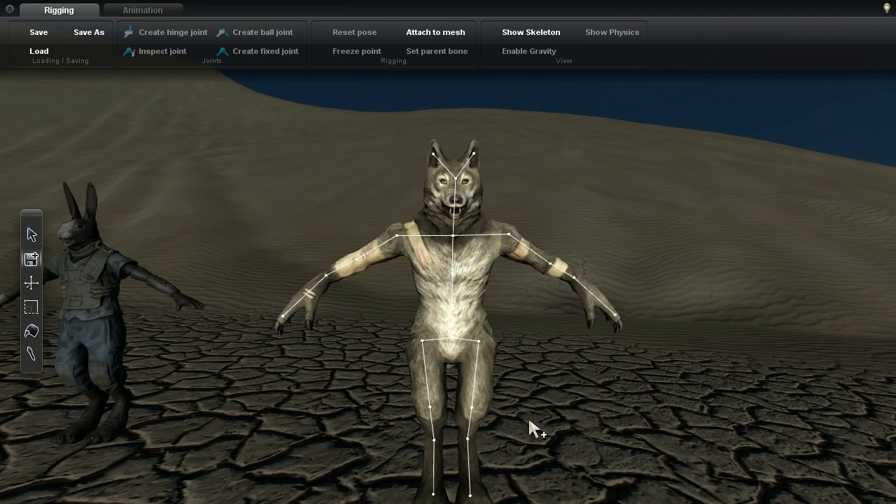
- Play motion-capture clips on the wolf, including one from motiondata folder 17
{"action": "left_click", "coordinate": [142, 10]}
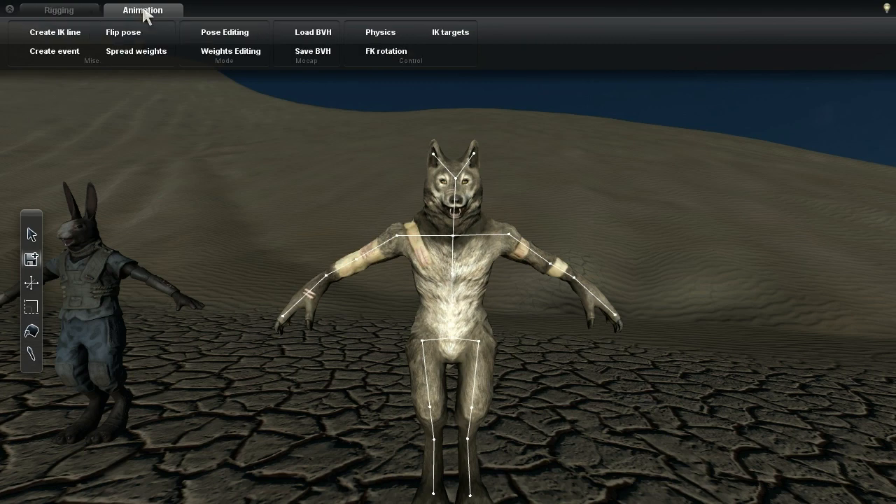
{"action": "left_click", "coordinate": [313, 32]}
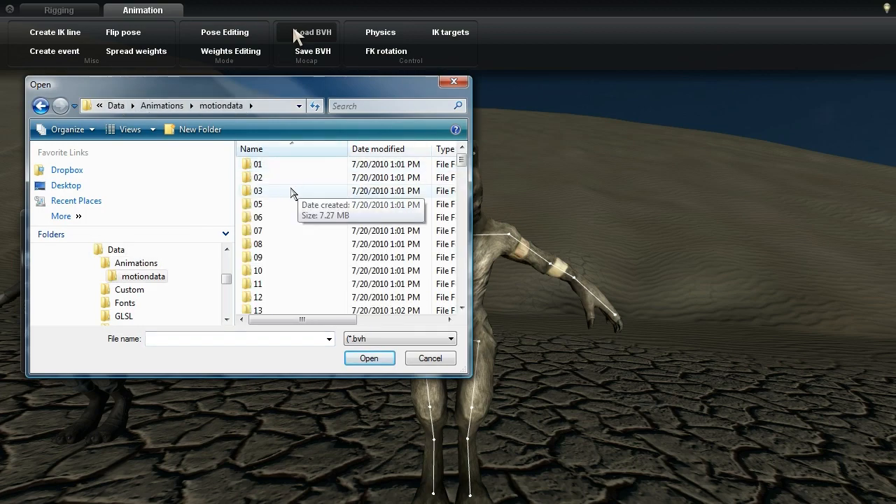
{"action": "left_click", "coordinate": [430, 358]}
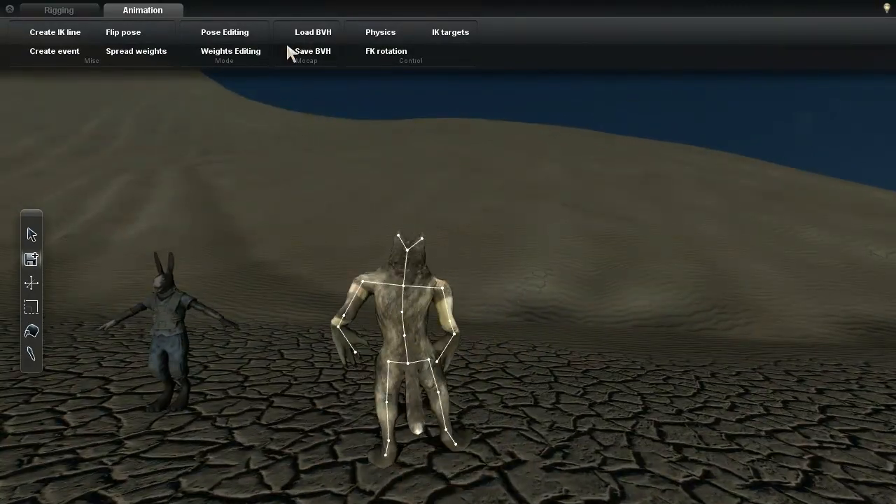
{"action": "left_click", "coordinate": [314, 32]}
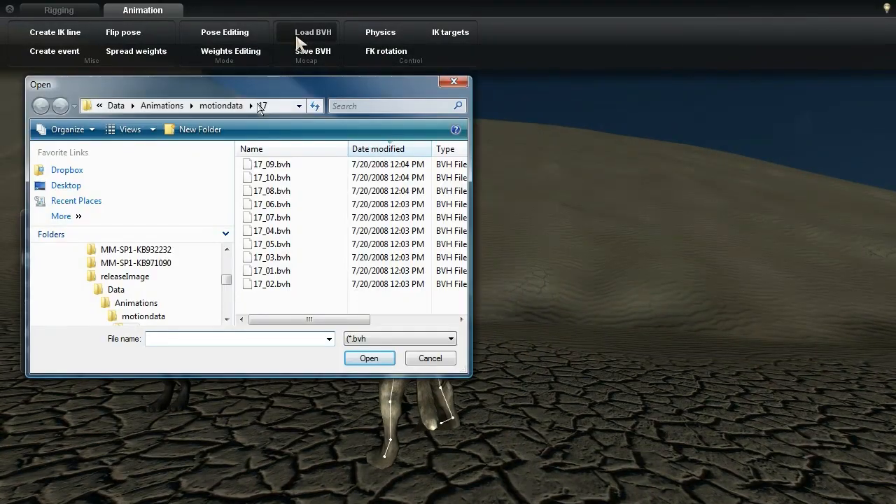
{"action": "left_click", "coordinate": [250, 106]}
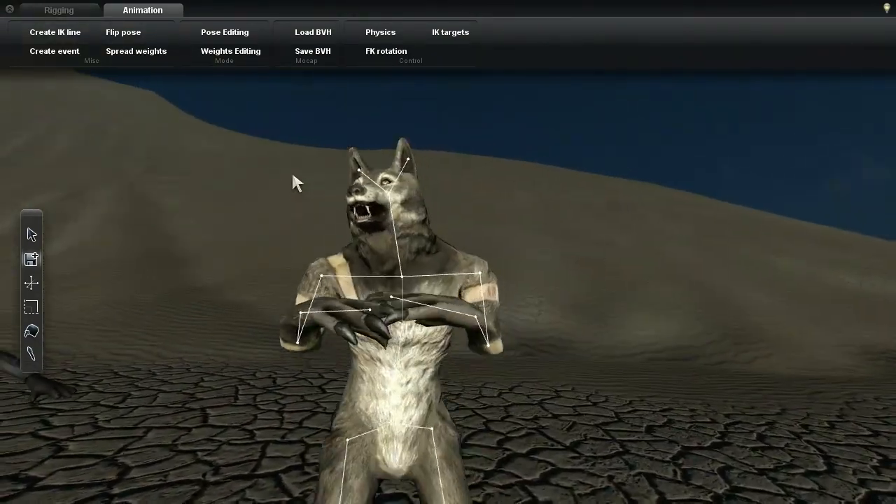
- Preview another clip and return from the rigging tool to the level editor
{"action": "left_click", "coordinate": [59, 10]}
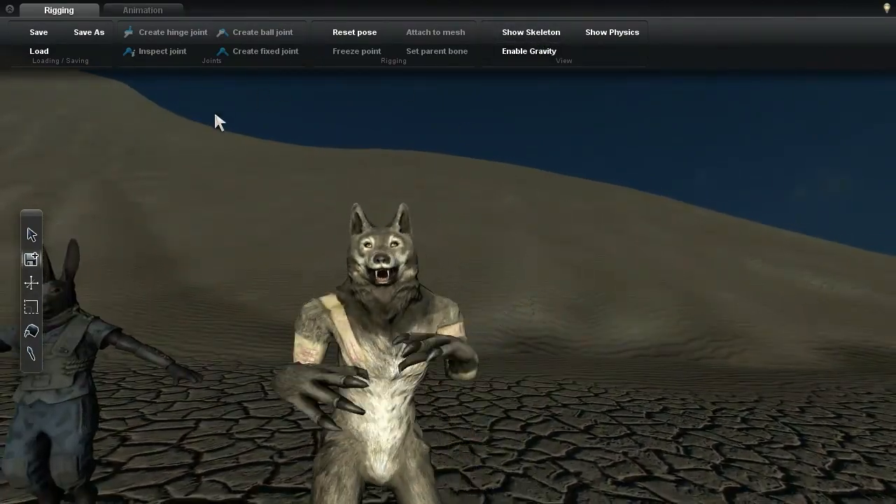
{"action": "left_click", "coordinate": [306, 32]}
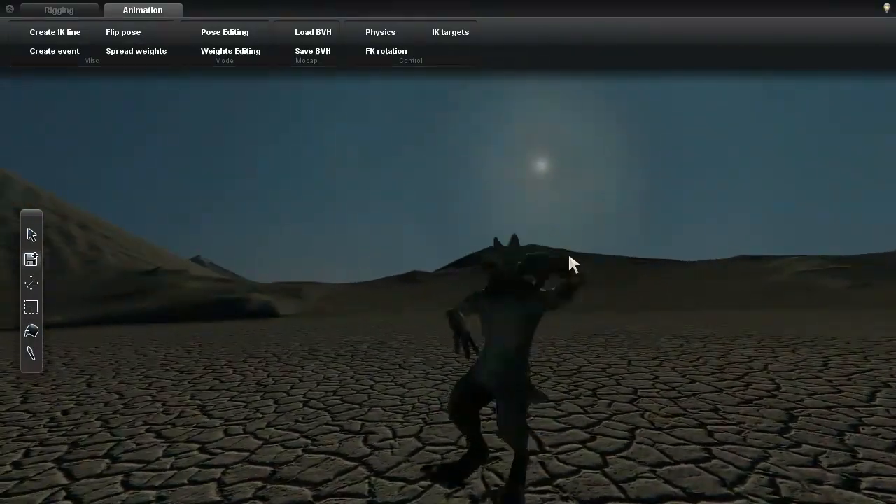
{"action": "left_click", "coordinate": [58, 10]}
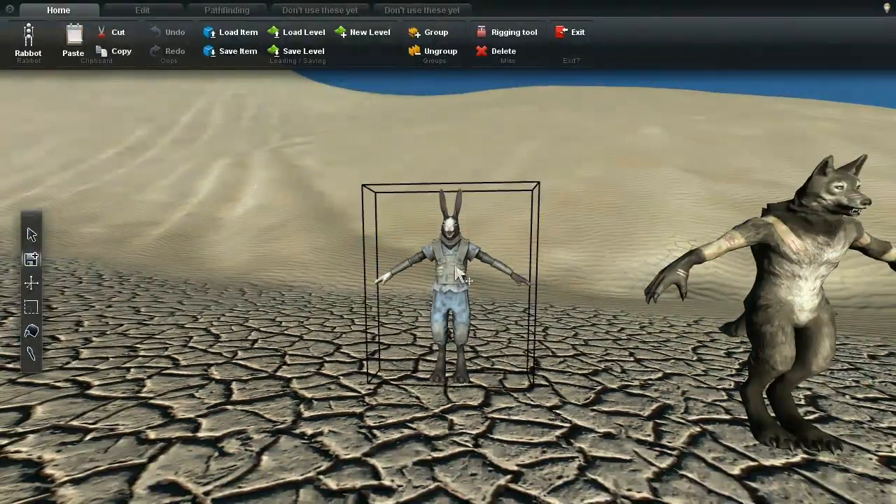
- Reload a skeleton onto the rabbit in the rigging tool
{"action": "left_click", "coordinate": [142, 9]}
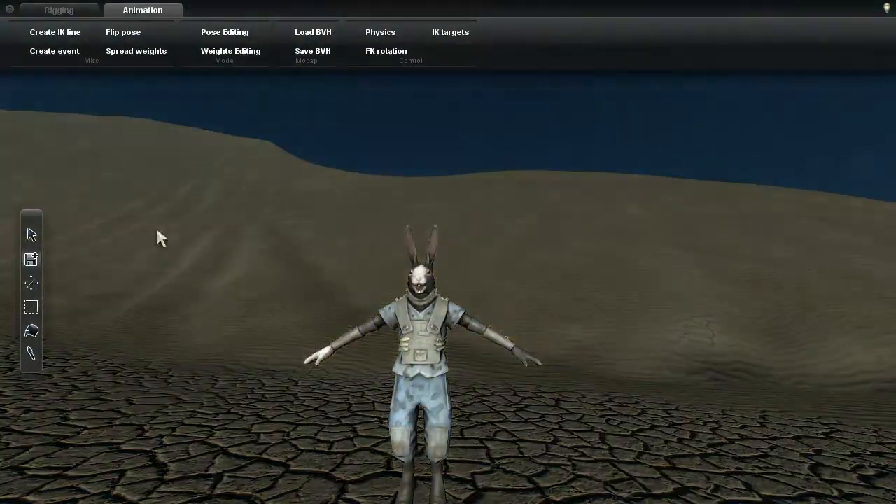
{"action": "left_click", "coordinate": [39, 52]}
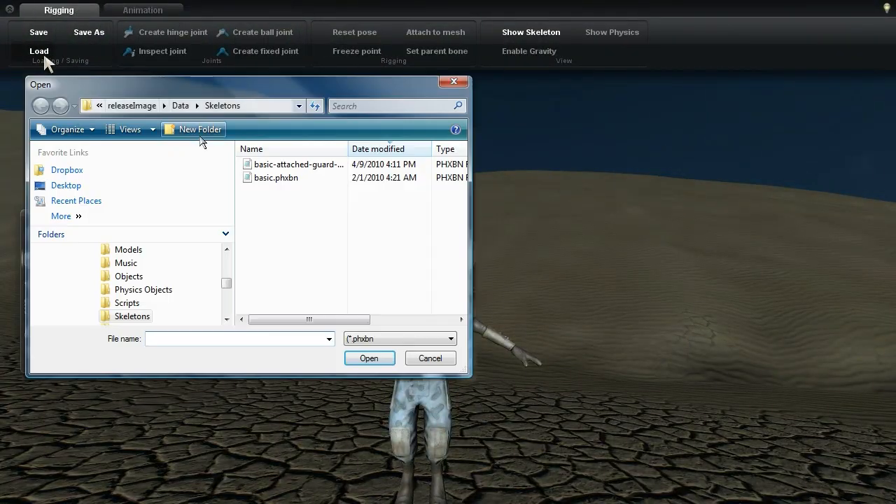
{"action": "left_click", "coordinate": [369, 358]}
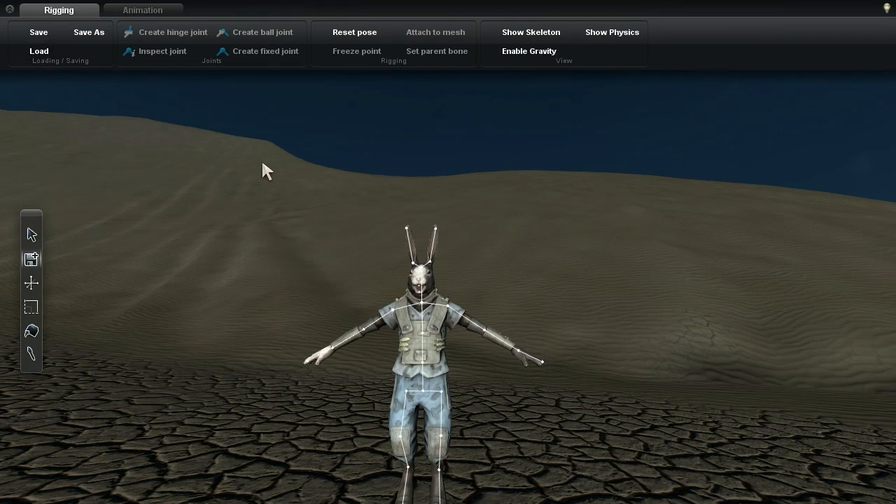
- Play a boxing BVH motion-capture clip on the rabbit
{"action": "left_click", "coordinate": [142, 10]}
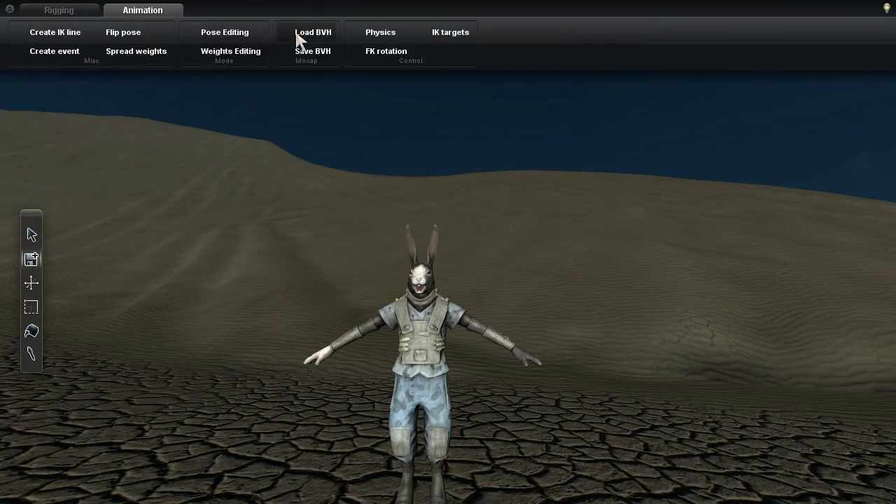
{"action": "left_click", "coordinate": [313, 32]}
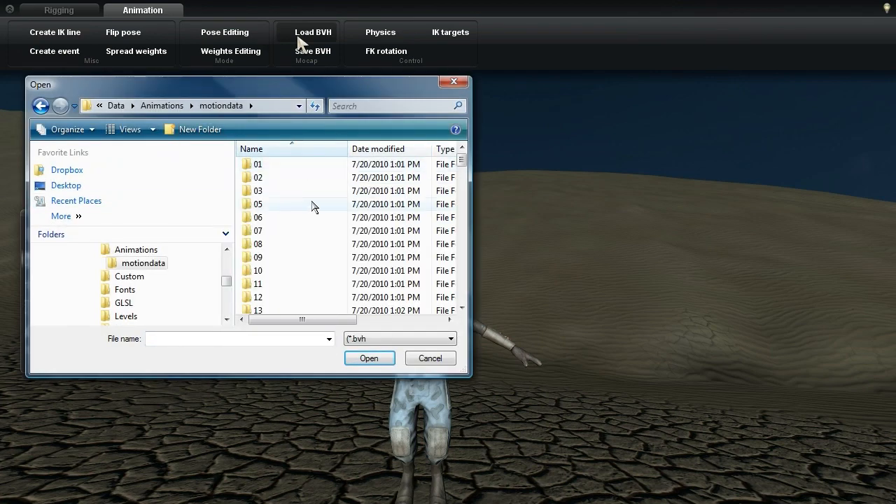
{"action": "left_click", "coordinate": [430, 358]}
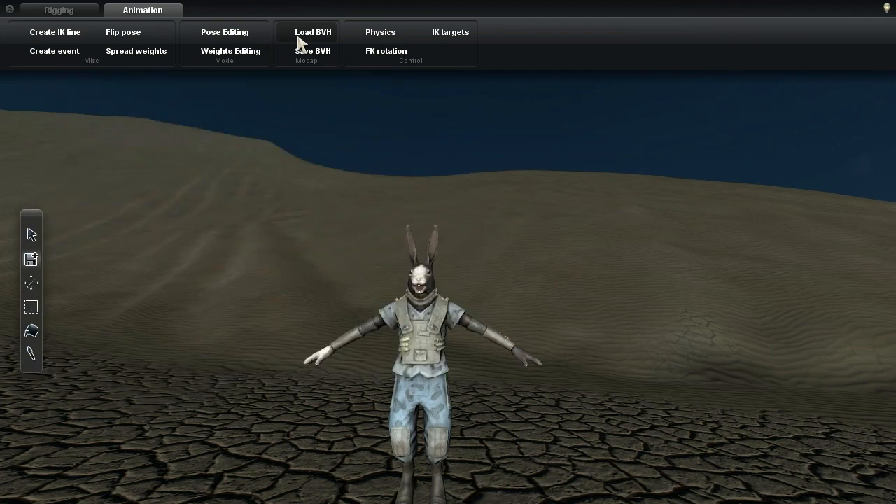
{"action": "left_click", "coordinate": [307, 32]}
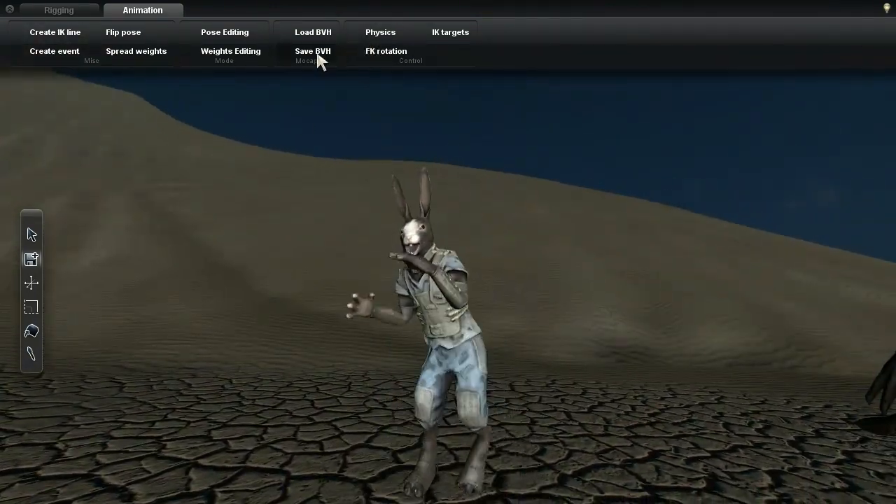
- Save the rabbit's boxing animation as boxing.anm in Data/Animations
{"action": "left_click", "coordinate": [312, 51]}
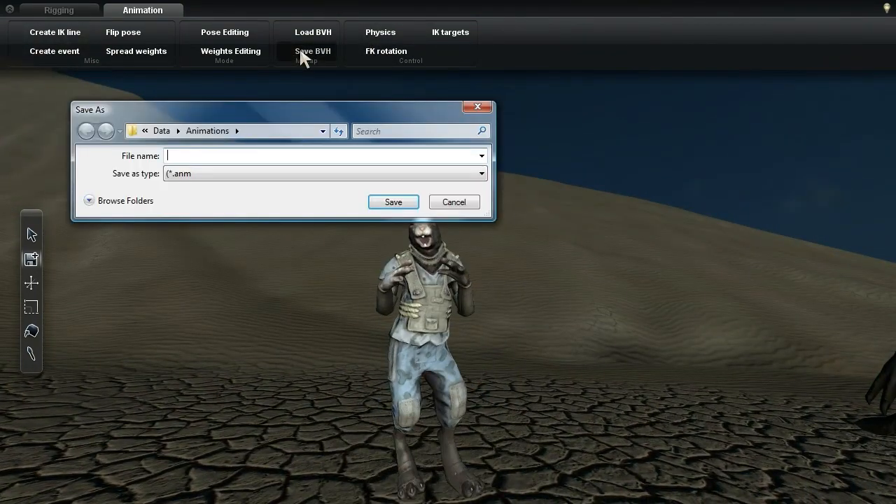
{"action": "type", "text": "boxing"}
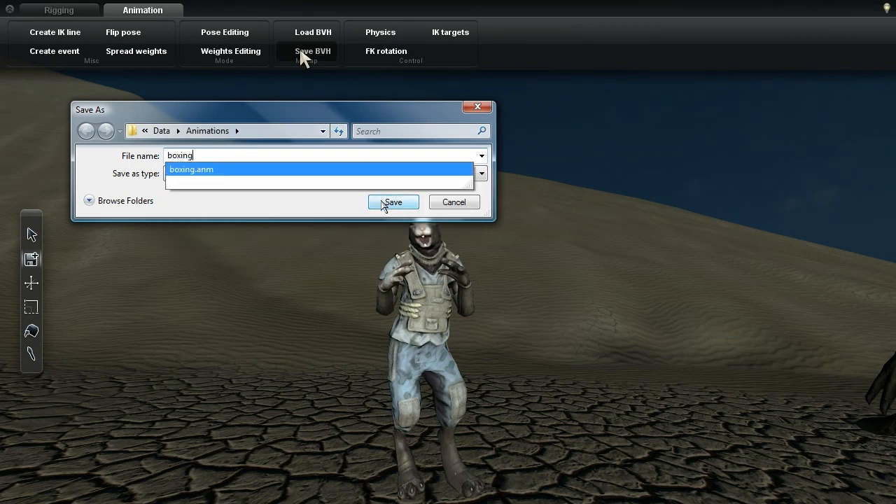
{"action": "left_click", "coordinate": [393, 202]}
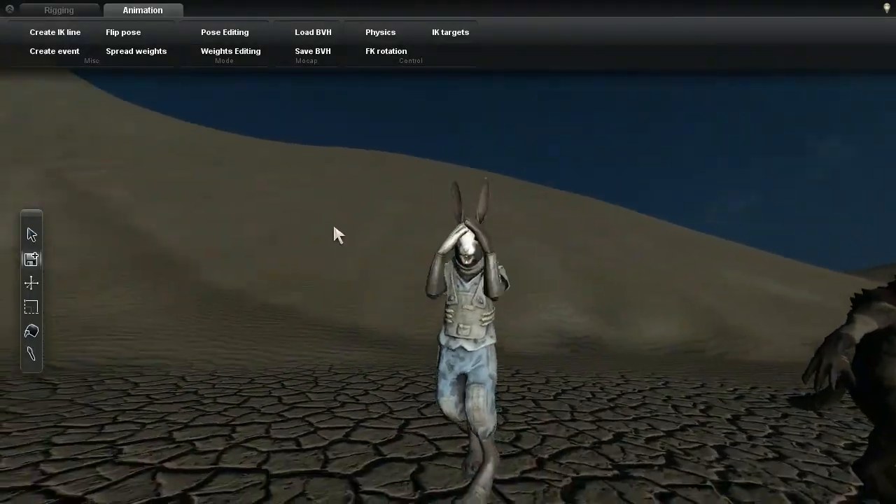
- Add Data/Animations/boxing.anm at coord 1.0 to idle.xml and minimize Notepad
{"action": "left_click", "coordinate": [57, 9]}
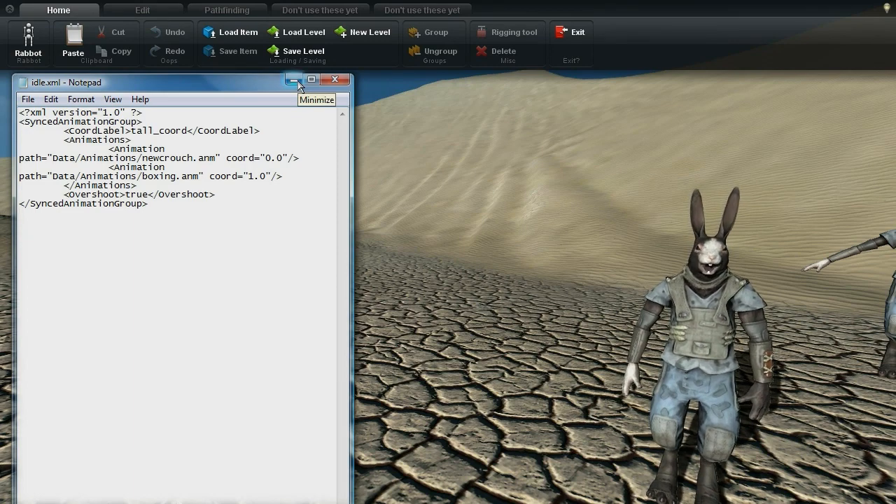
{"action": "left_click", "coordinate": [292, 78]}
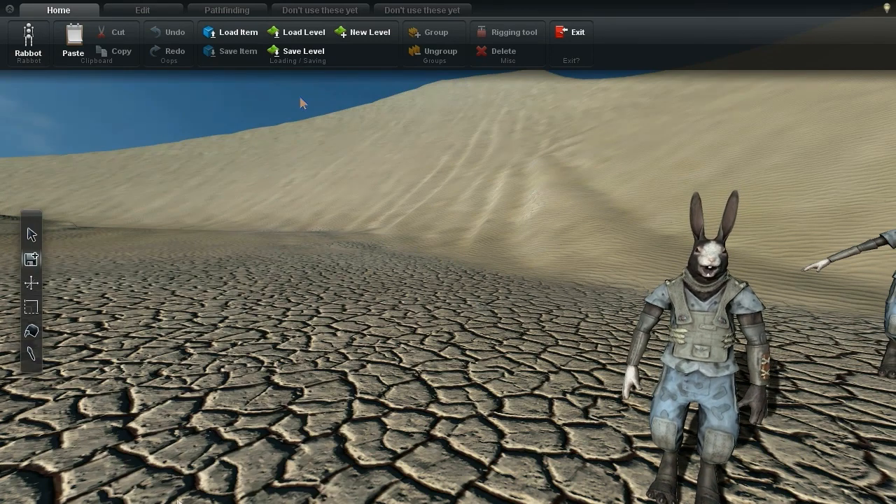